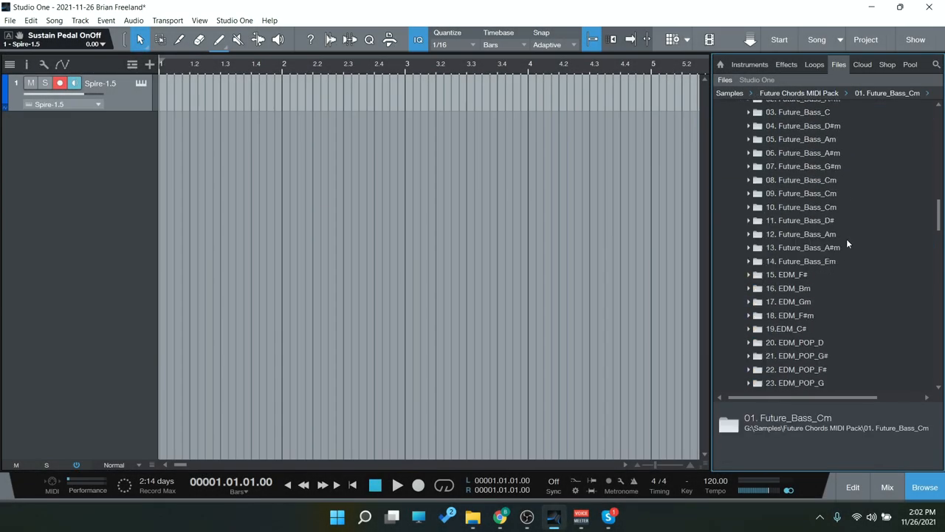
# Step: Scroll to the Future Chords MIDI Pack and expand the 01. Future_Bass_Cm folder
pyautogui.scroll(-3)
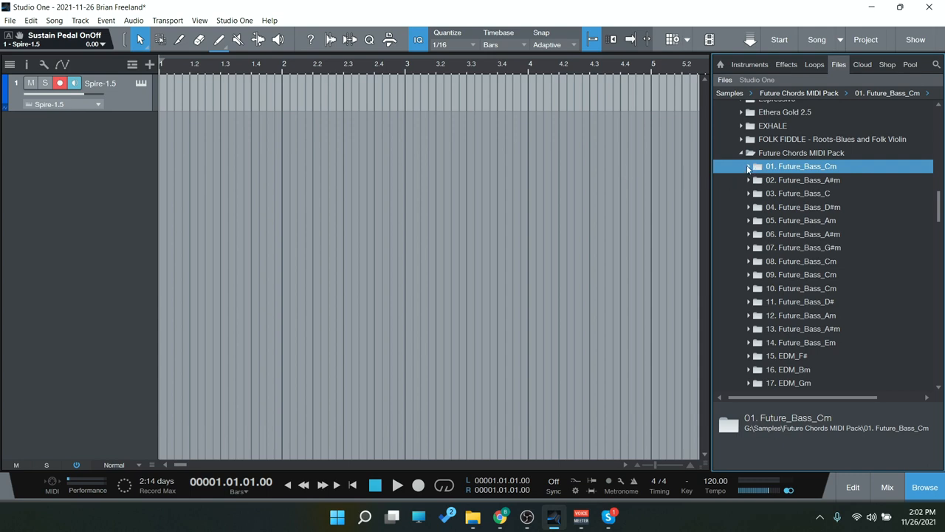
pyautogui.click(748, 166)
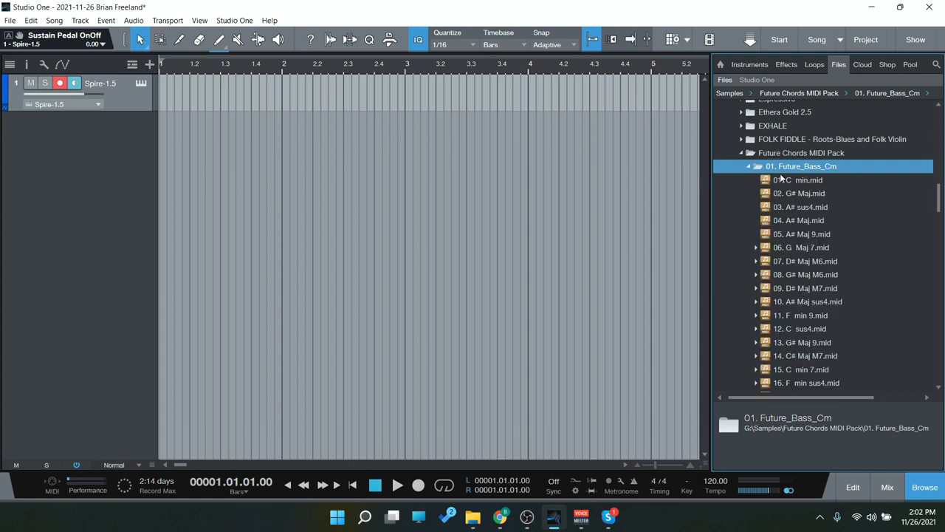
pyautogui.moveTo(796, 257)
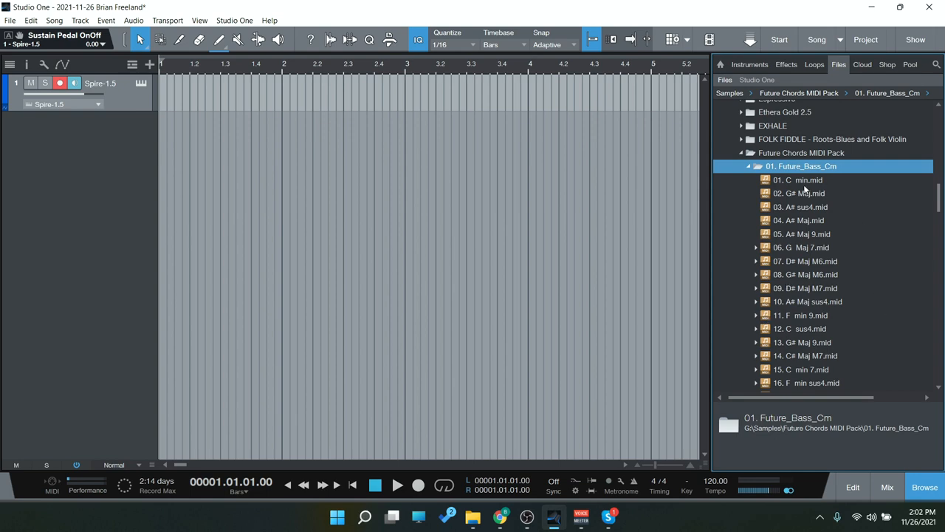
pyautogui.moveTo(770, 204)
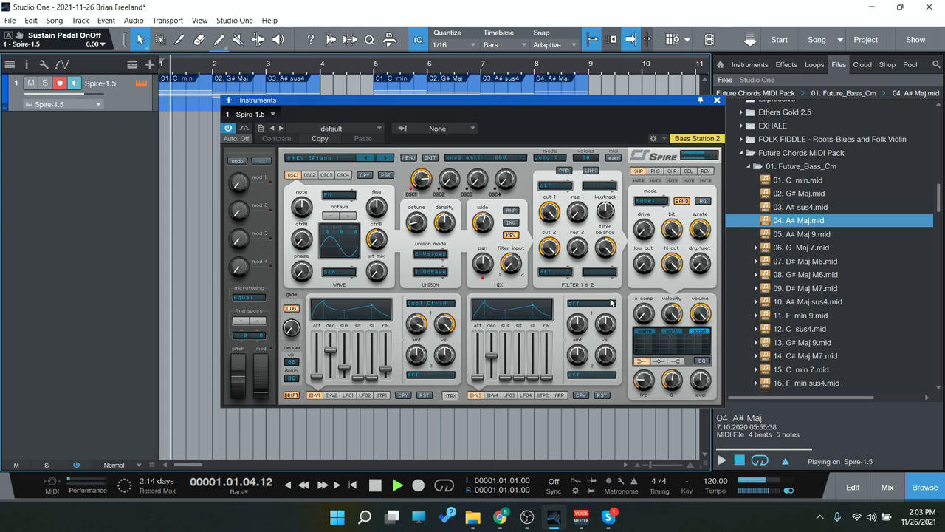
# Step: Close the Spire window and open the C min to A# Maj clips in the note editor
pyautogui.click(717, 100)
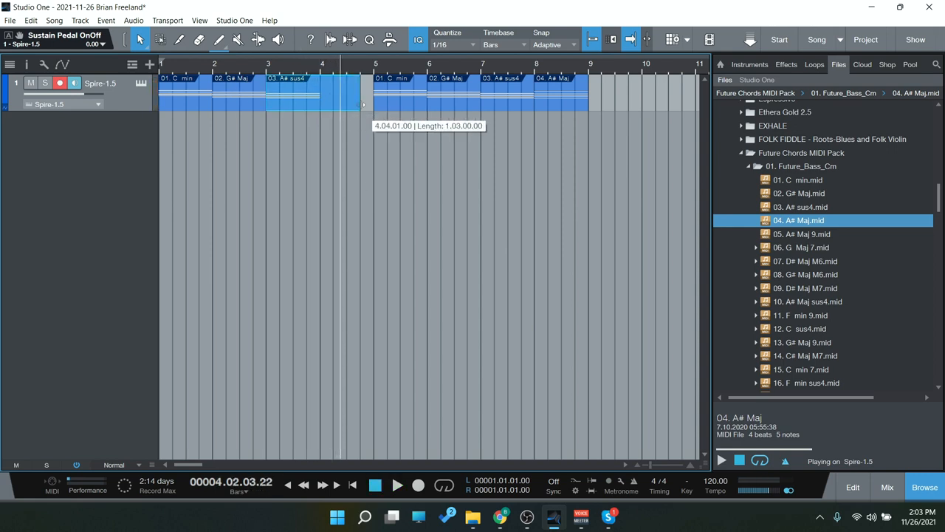
pyautogui.doubleClick(321, 92)
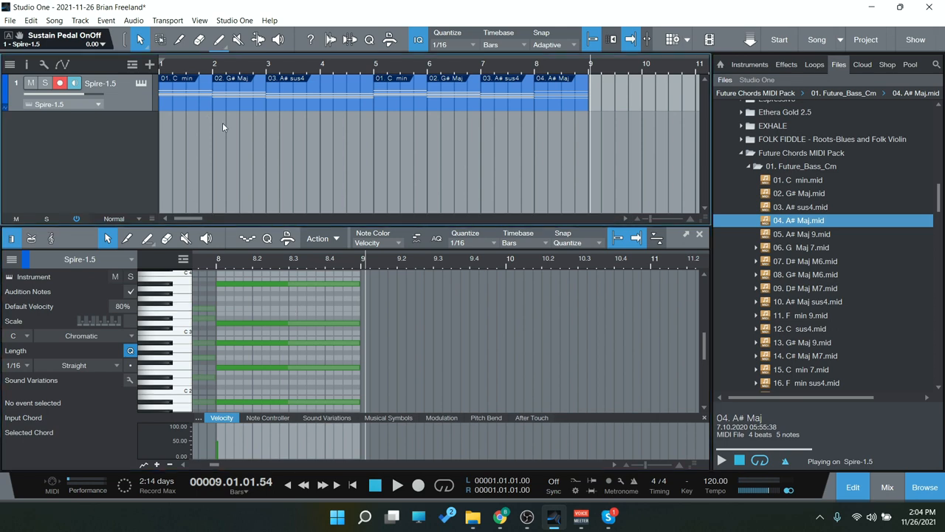
pyautogui.moveTo(475, 115)
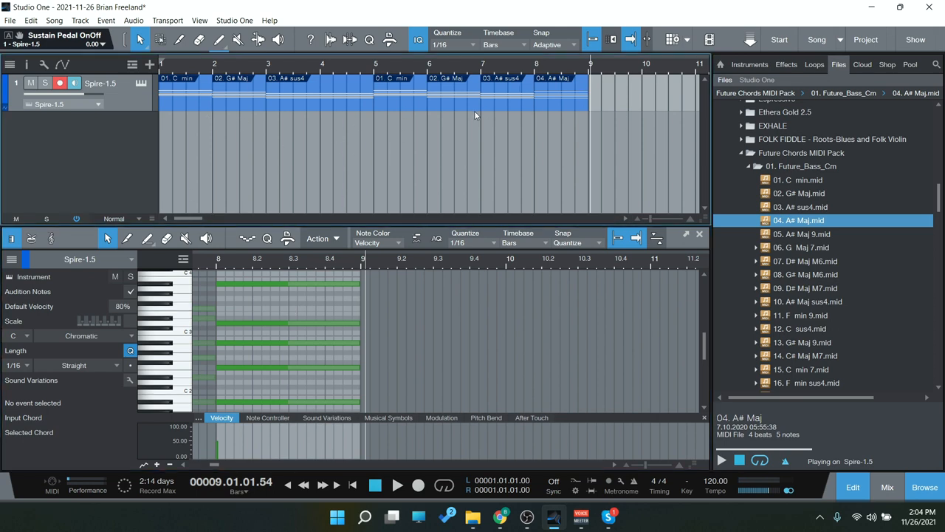
pyautogui.moveTo(219, 110)
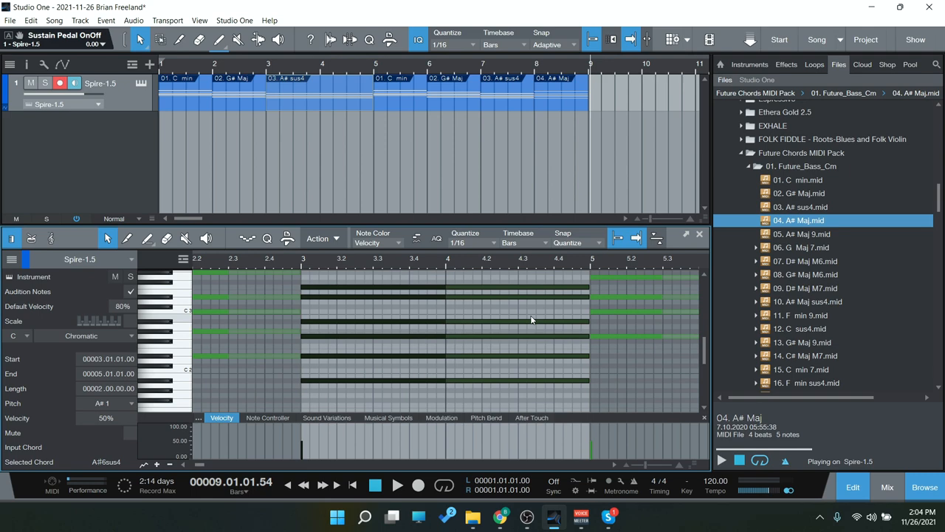
pyautogui.click(320, 89)
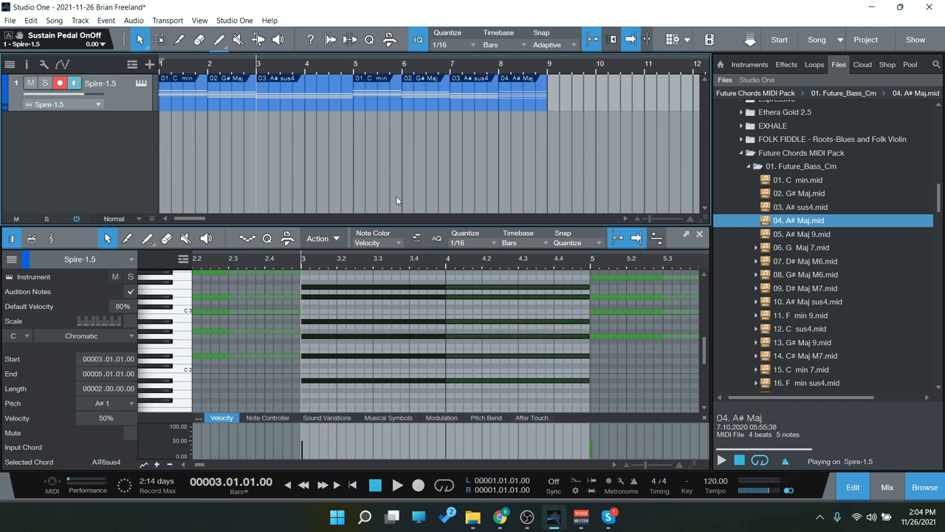
pyautogui.moveTo(396, 451)
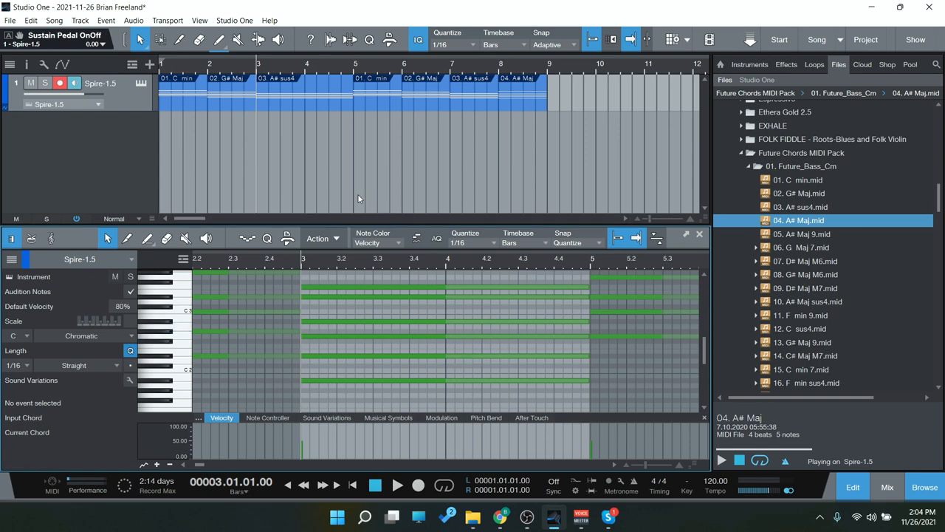
pyautogui.moveTo(290, 194)
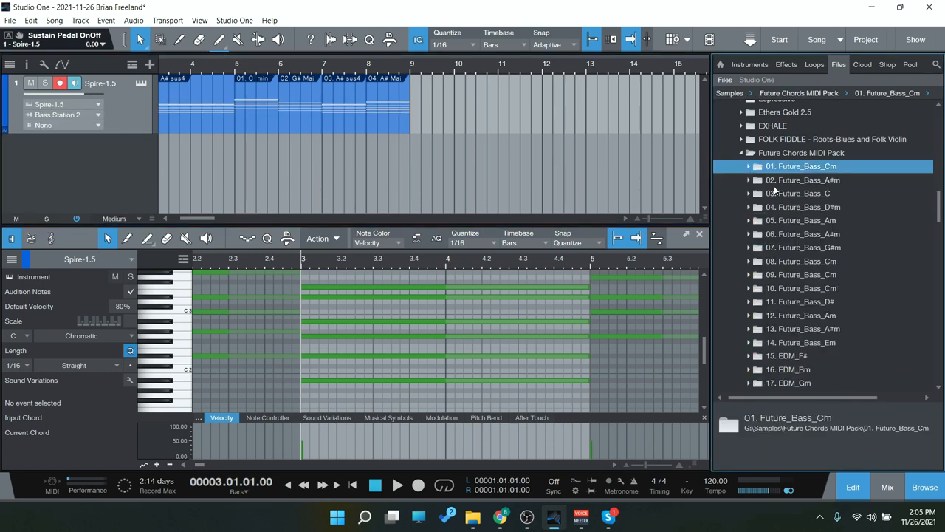
# Step: Open 15. EDM_F# and place D# min, B Maj, F# Maj and A# m6 from bar 10
pyautogui.scroll(-3)
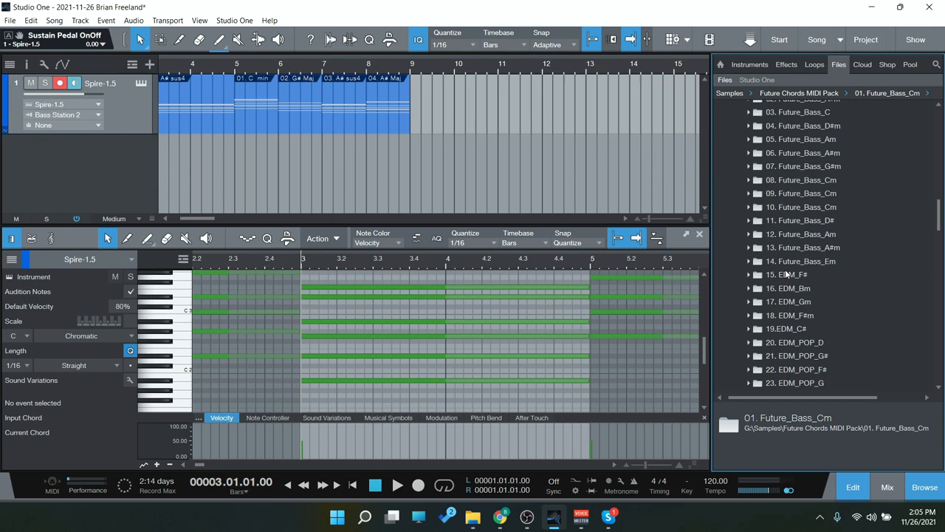
pyautogui.doubleClick(801, 274)
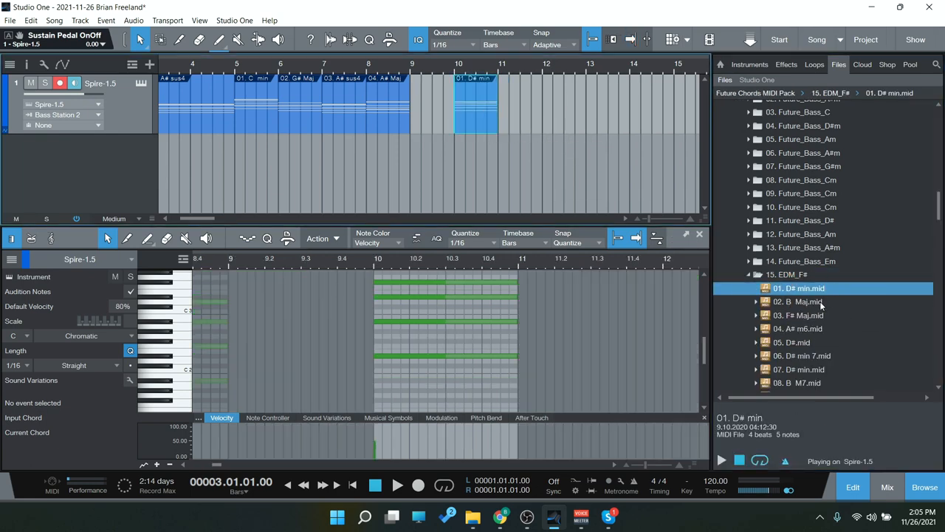
pyautogui.click(797, 301)
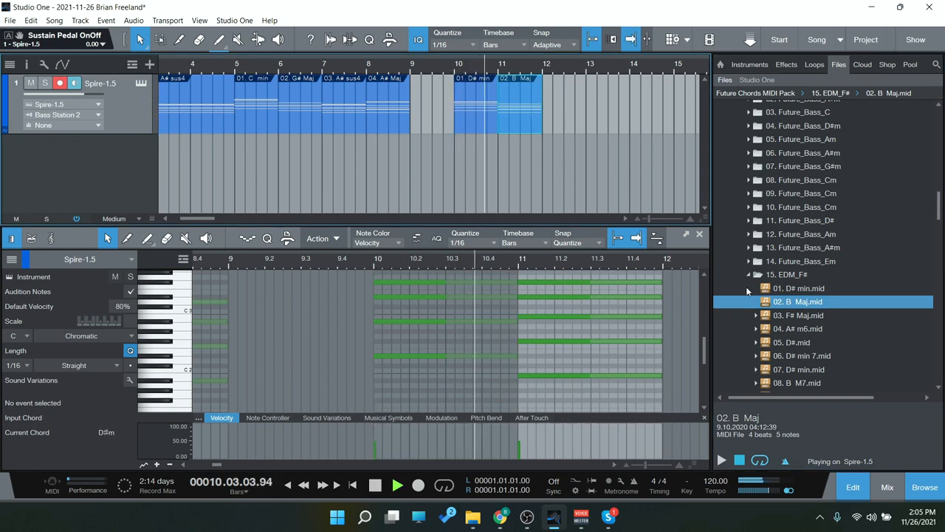
pyautogui.click(798, 316)
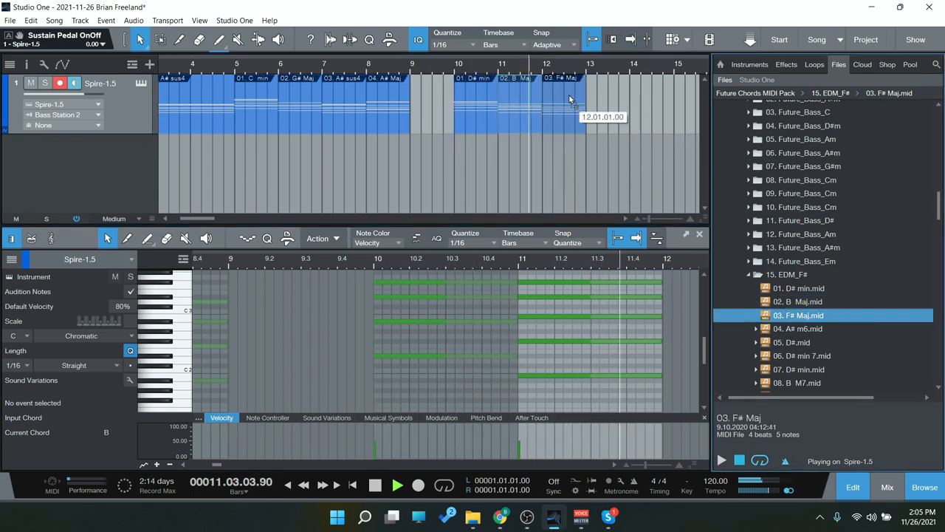
pyautogui.click(798, 329)
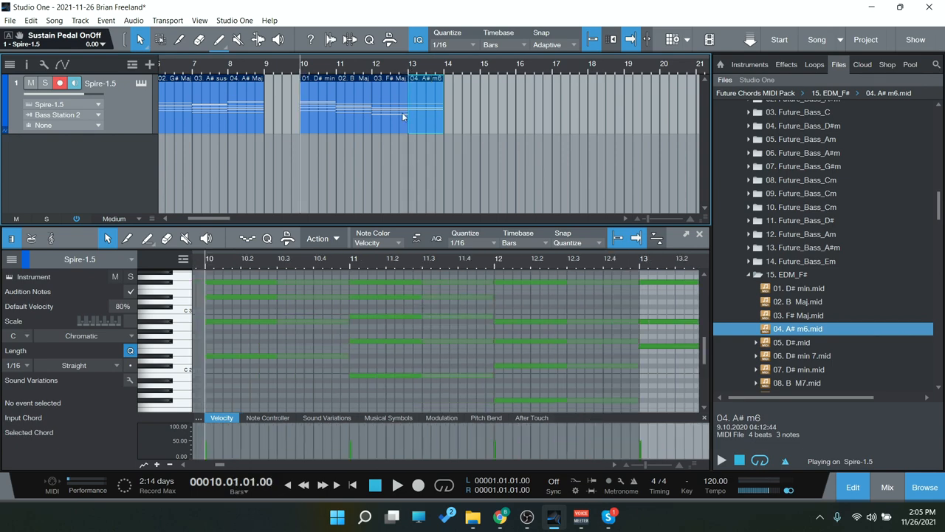
pyautogui.click(397, 485)
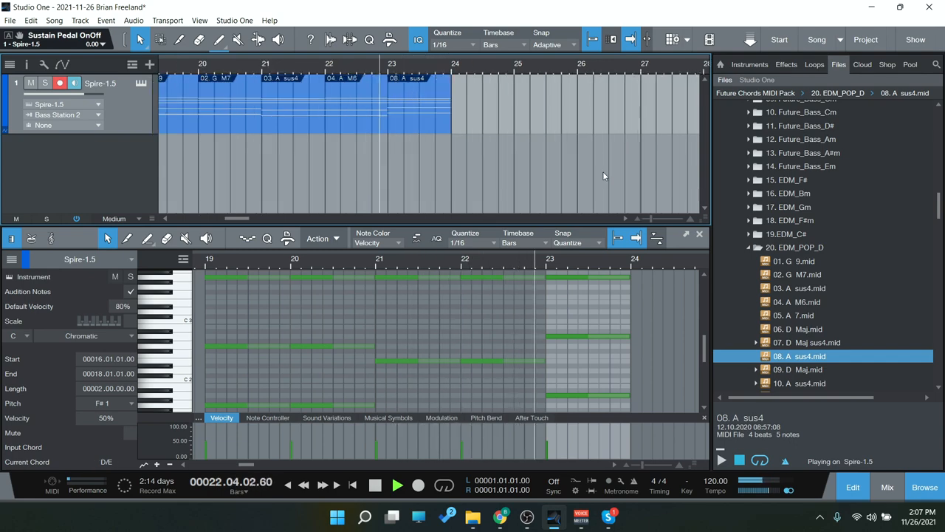
# Step: Repeat the A sus4 chord clip after bar 24, extending it to bar 27
pyautogui.click(397, 486)
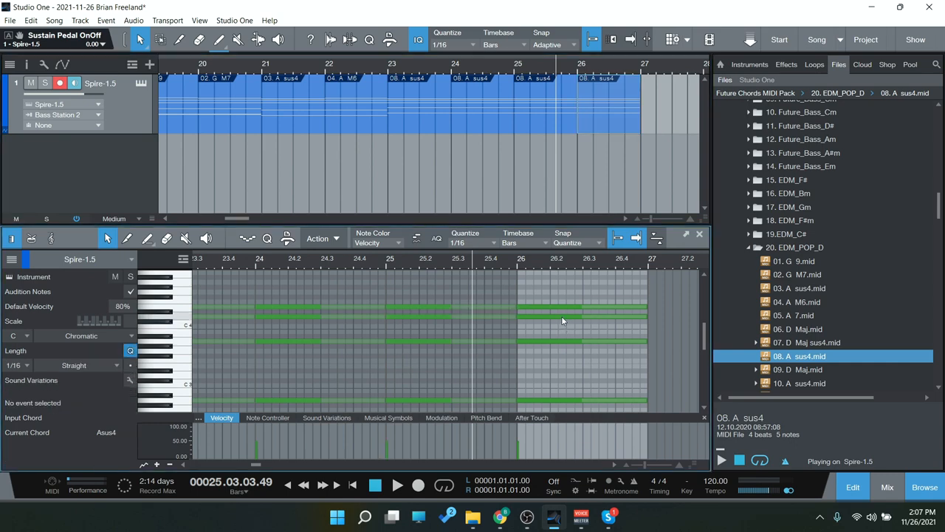
pyautogui.click(582, 319)
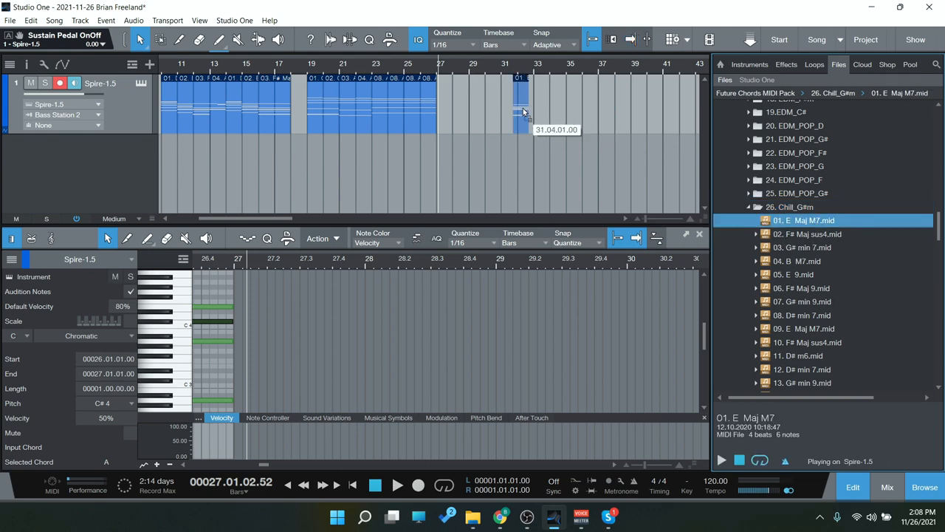
# Step: Place the Chill_G#m chords from E Maj M7 at bar 29, then stop playback
pyautogui.click(803, 261)
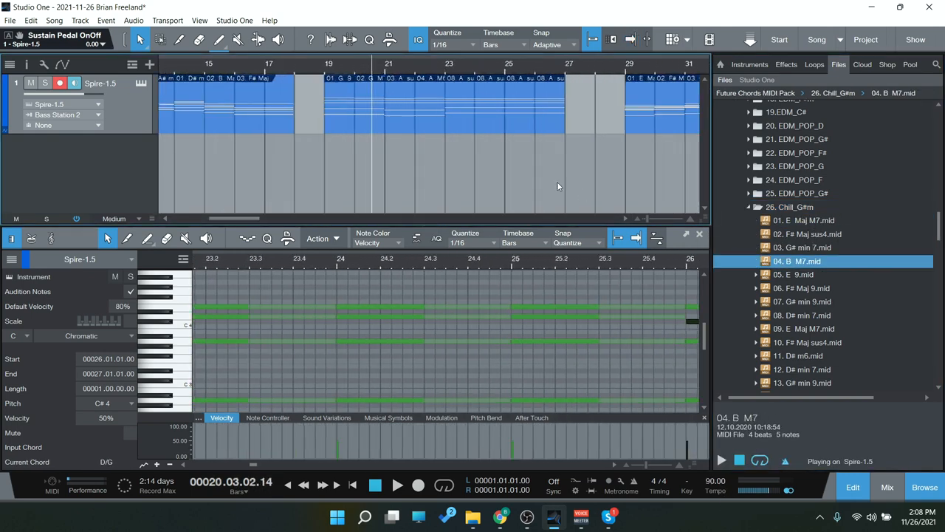
pyautogui.hscroll(3)
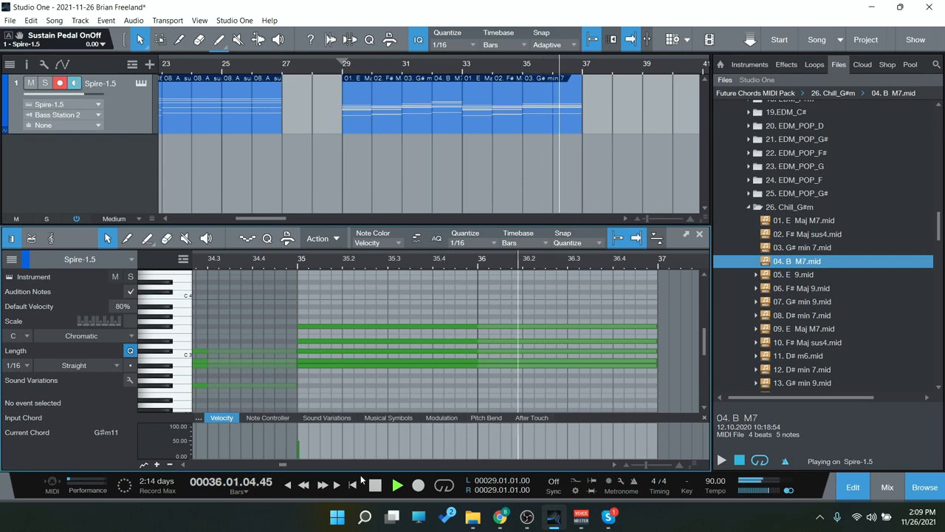
pyautogui.click(375, 485)
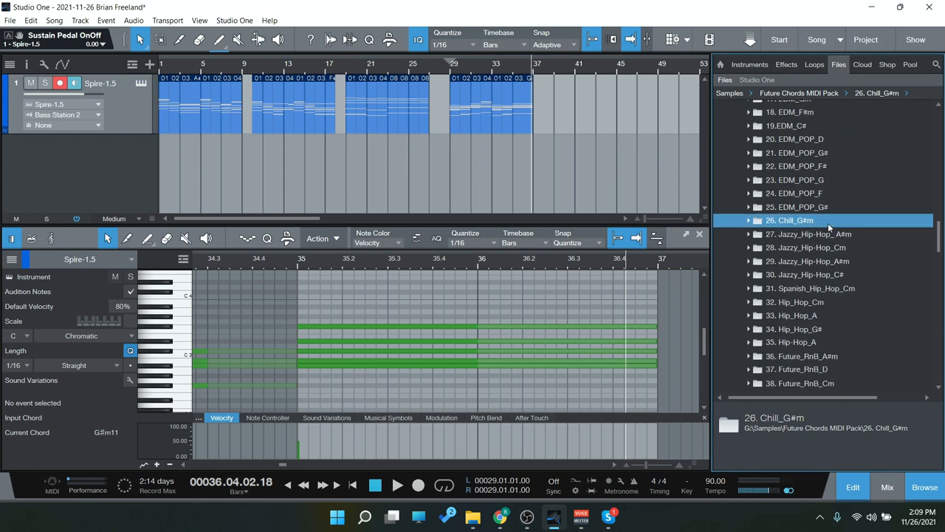
pyautogui.moveTo(284, 214)
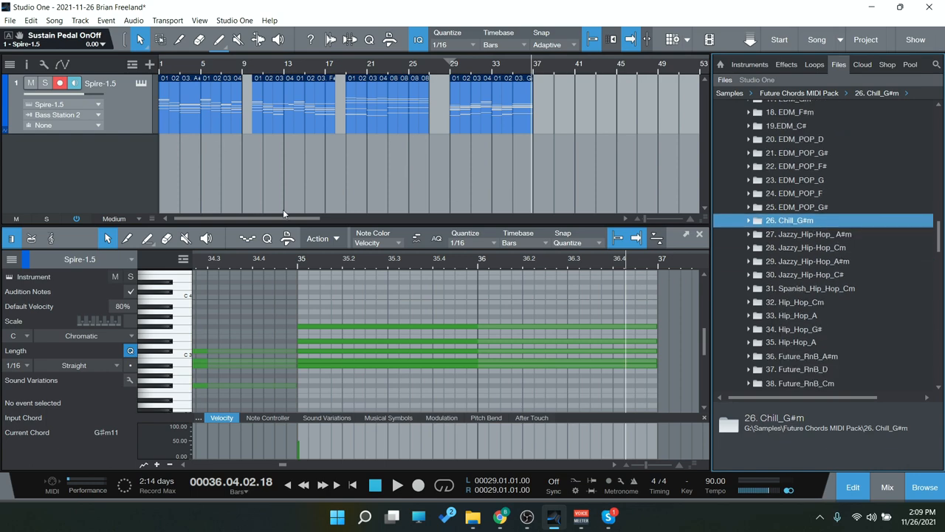
# Step: Scroll the Files browser down past the Hip_Hop and Future_RnB folders
pyautogui.scroll(-3)
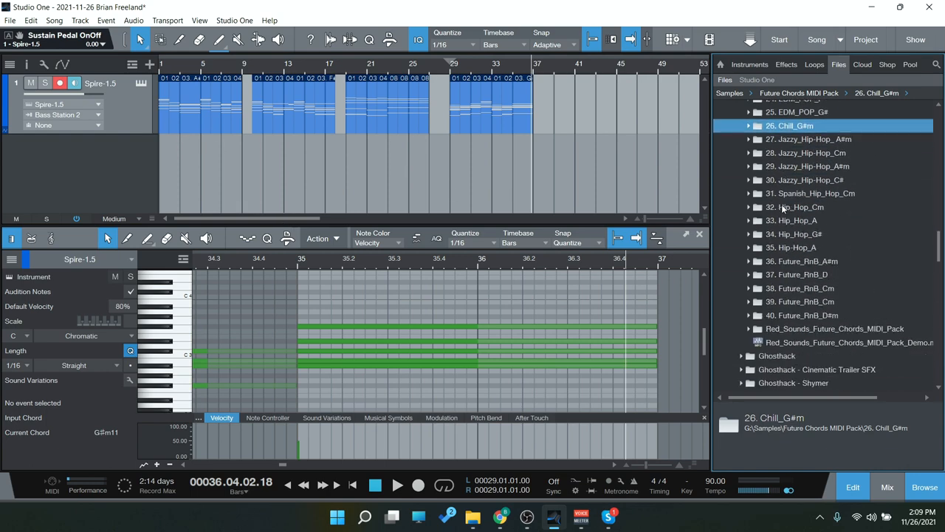
pyautogui.scroll(-3)
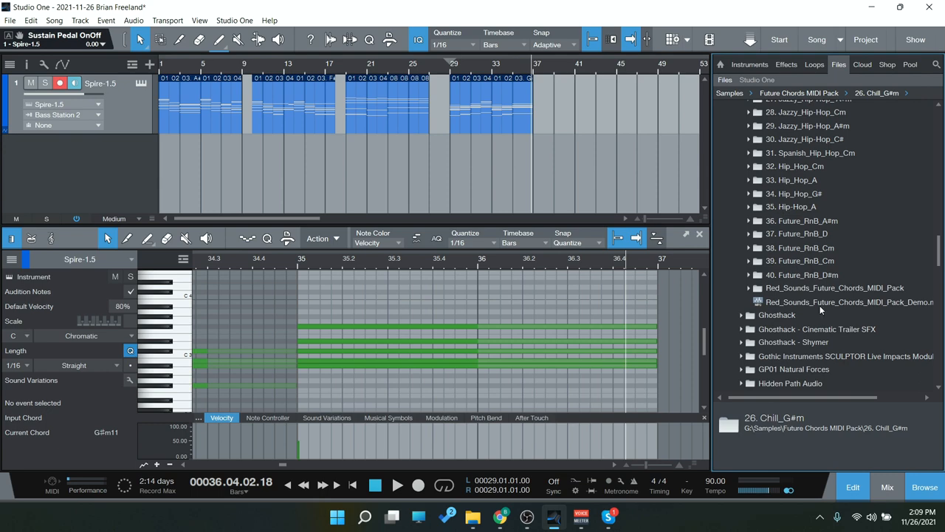
pyautogui.moveTo(225, 206)
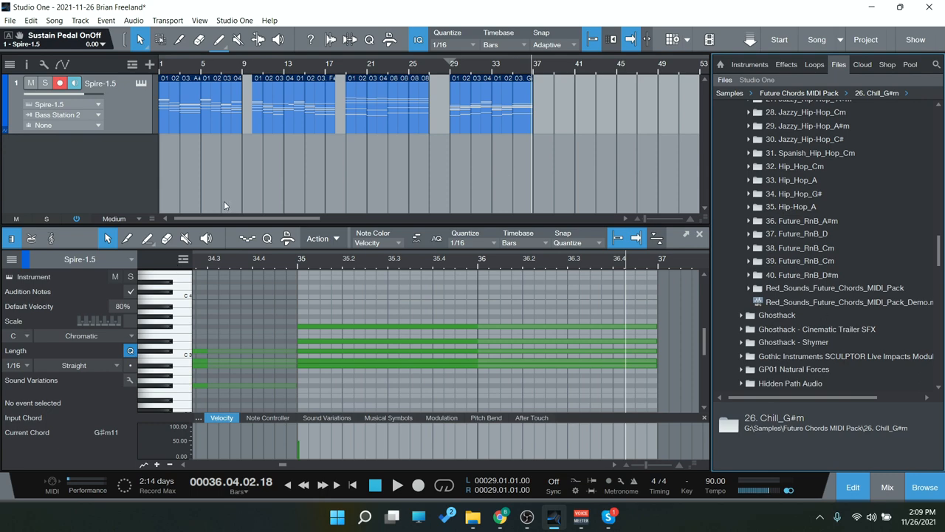
pyautogui.moveTo(253, 225)
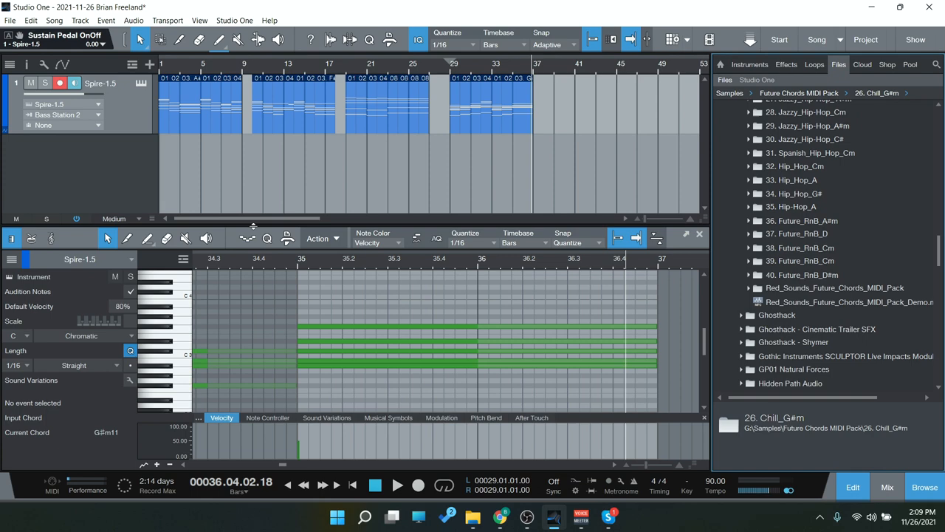